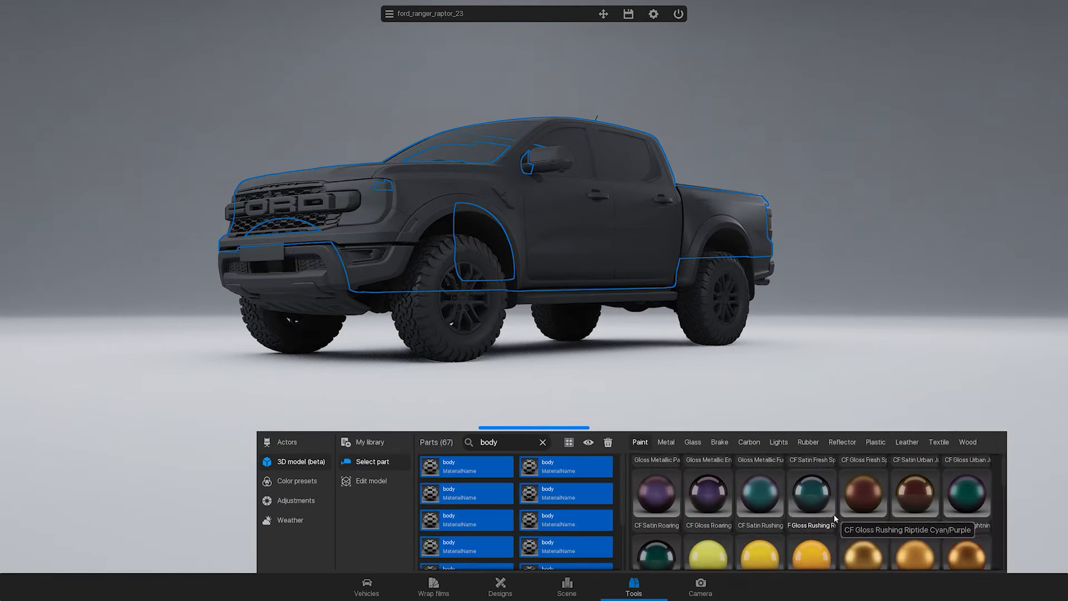
Paint the body parts purple after trying gloss dark yellow, then filter parts for 'ligh' and browse light materials.
{"action": "left_click", "coordinate": [810, 530]}
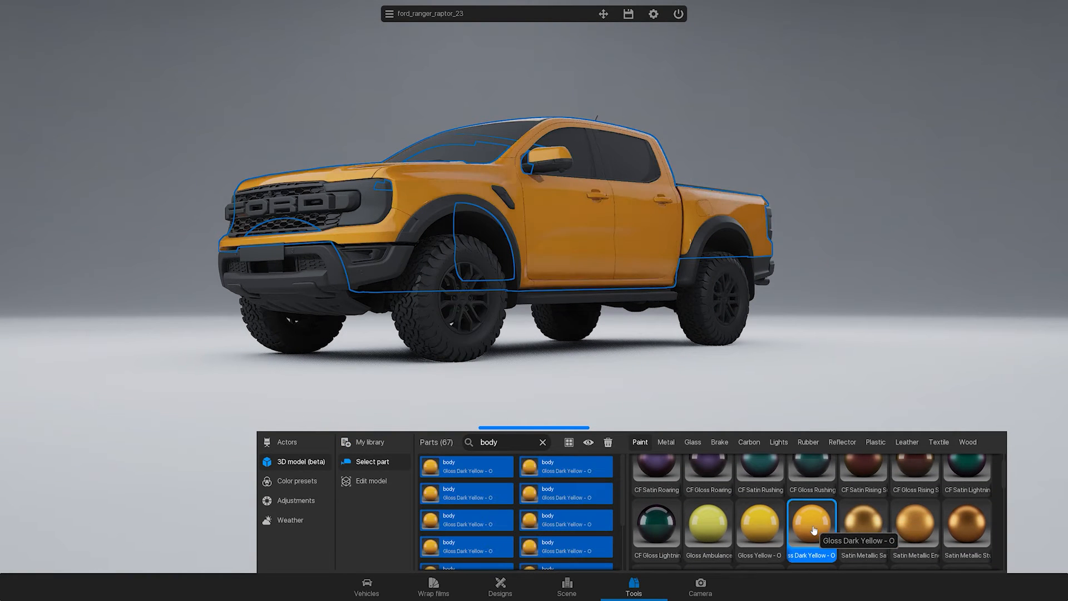
{"action": "left_click", "coordinate": [864, 539]}
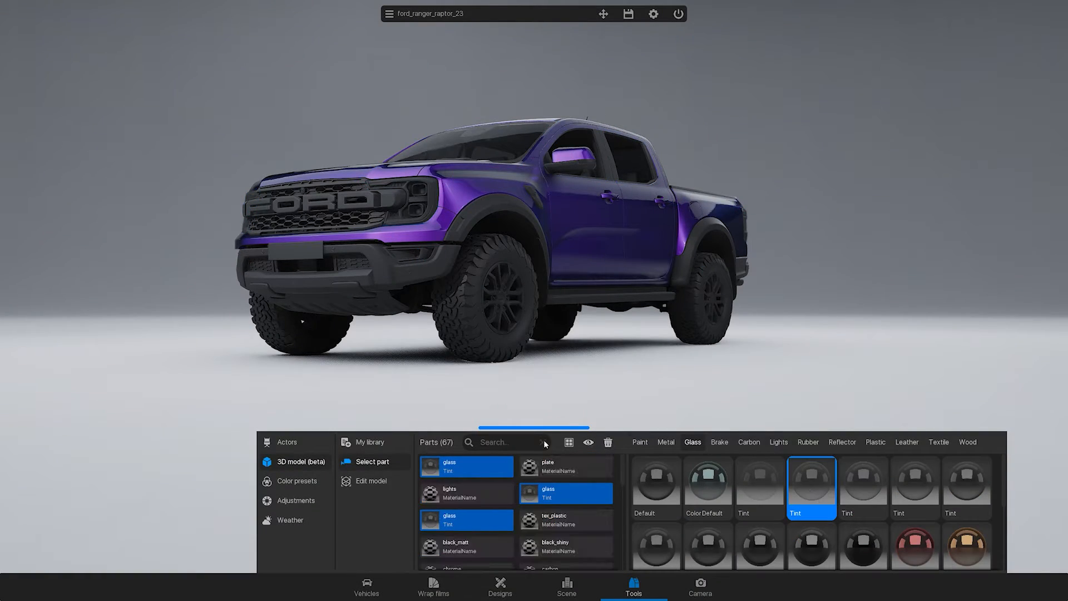
{"action": "type", "text": "ligh"}
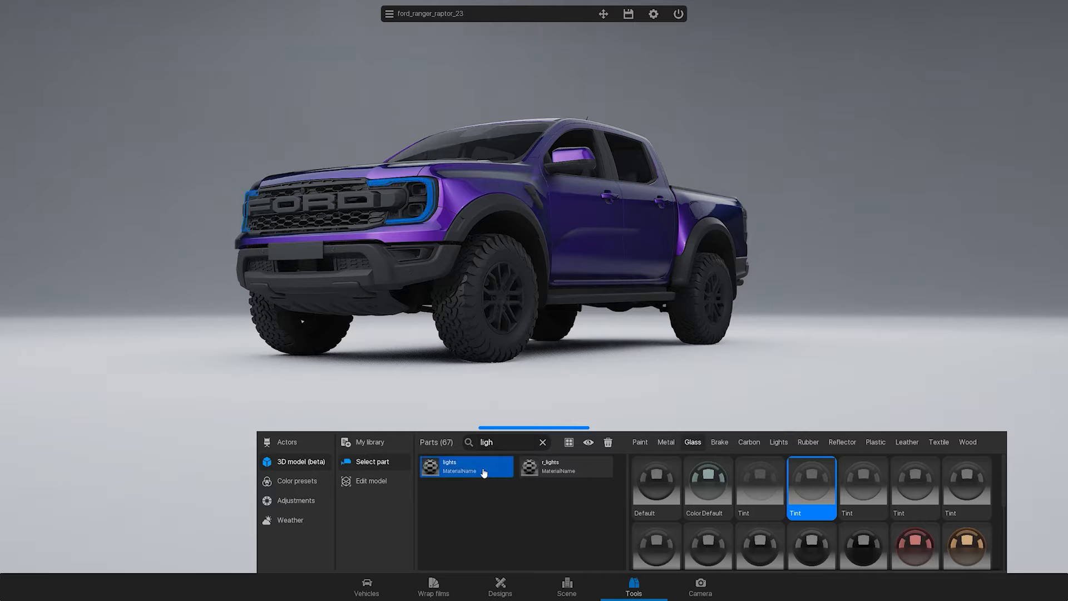
{"action": "left_click", "coordinate": [778, 442]}
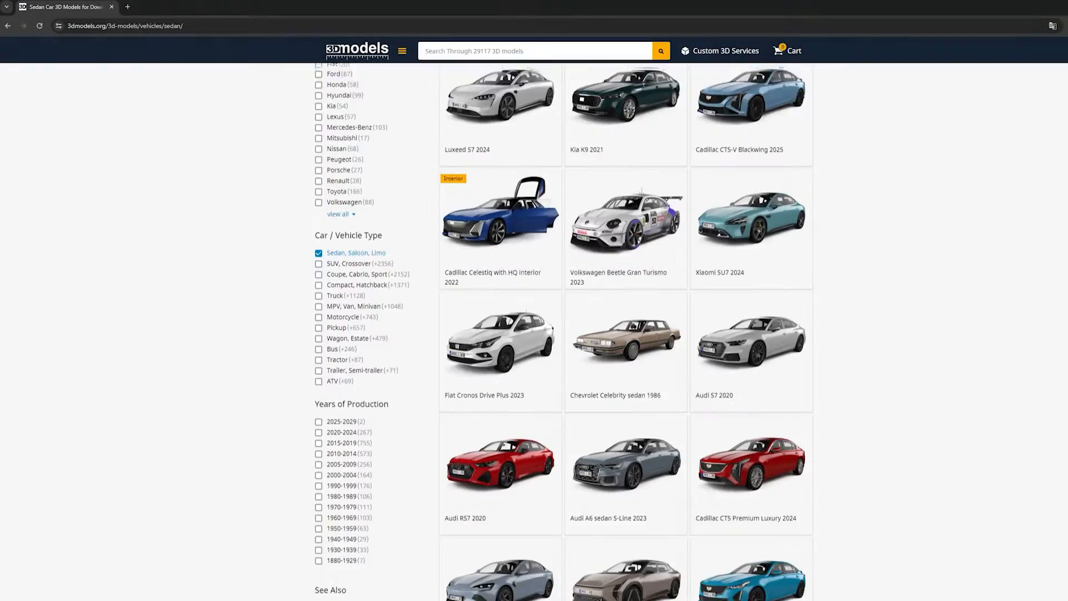
{"action": "scroll", "scroll_direction": "down", "scroll_amount": 3}
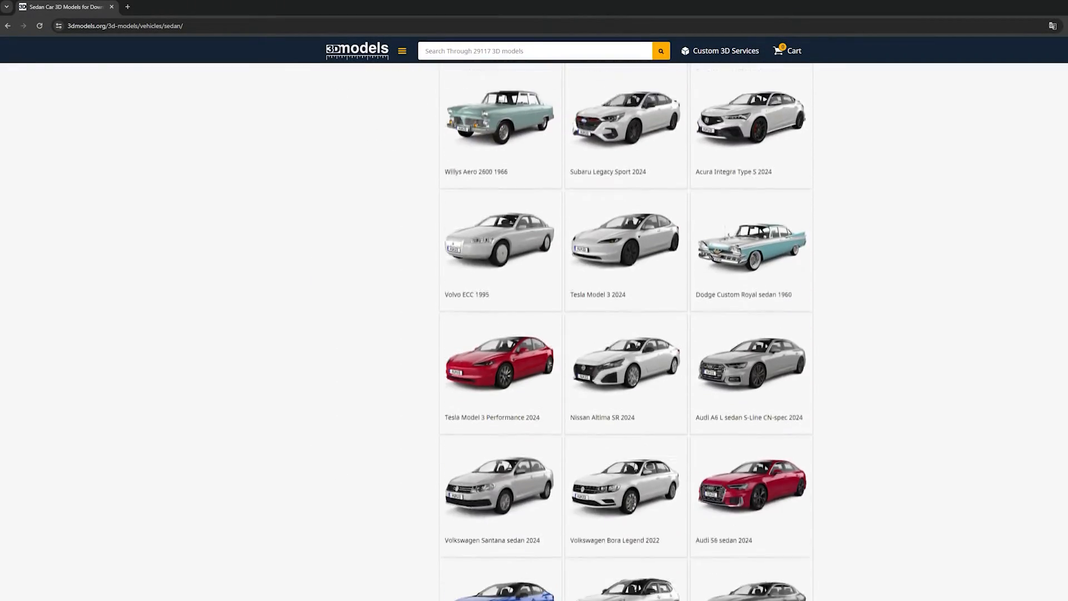
{"action": "scroll", "scroll_direction": "down", "scroll_amount": 3}
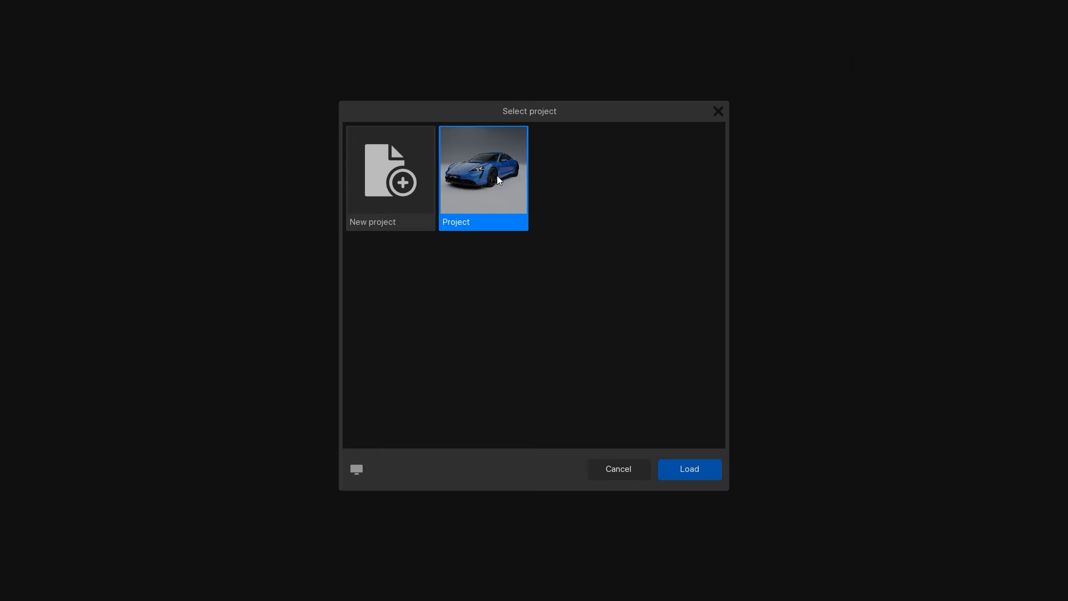
Load the existing project and go to the 3D model section of the scene tools.
{"action": "left_click", "coordinate": [689, 468]}
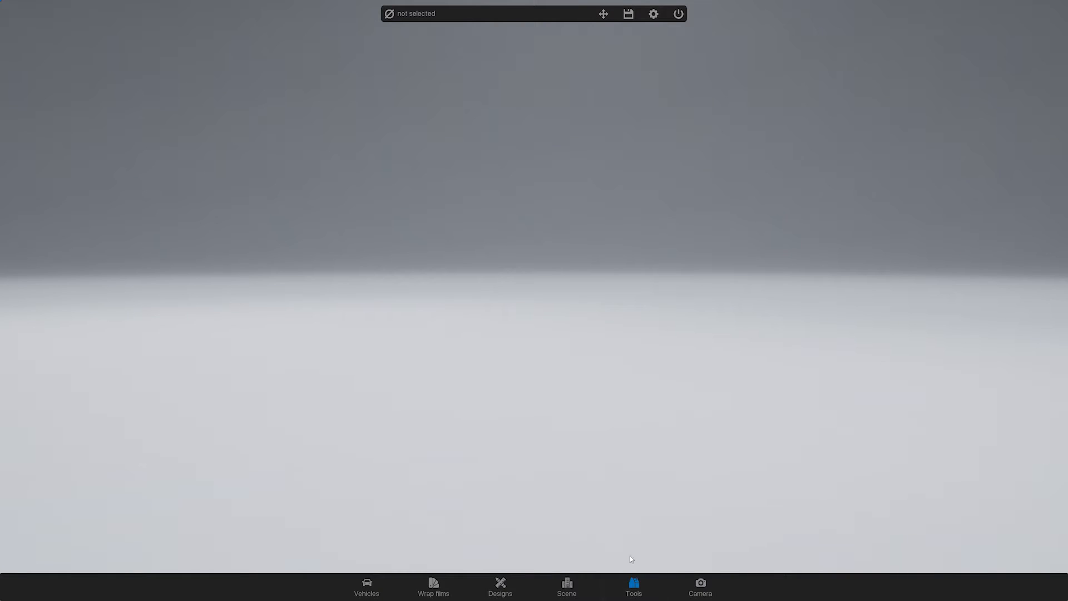
{"action": "left_click", "coordinate": [632, 586]}
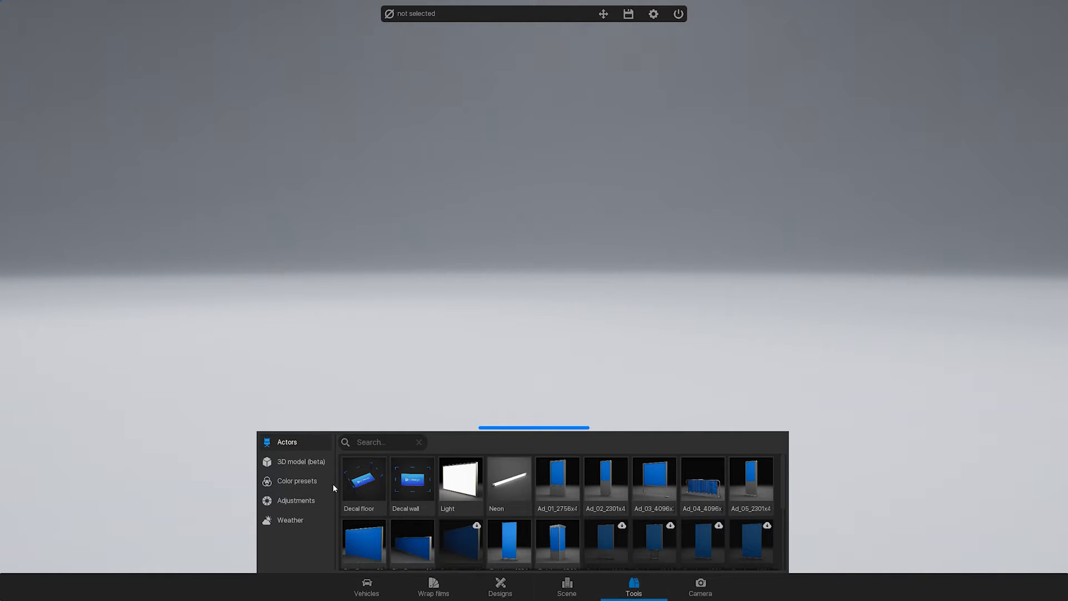
{"action": "left_click", "coordinate": [298, 460]}
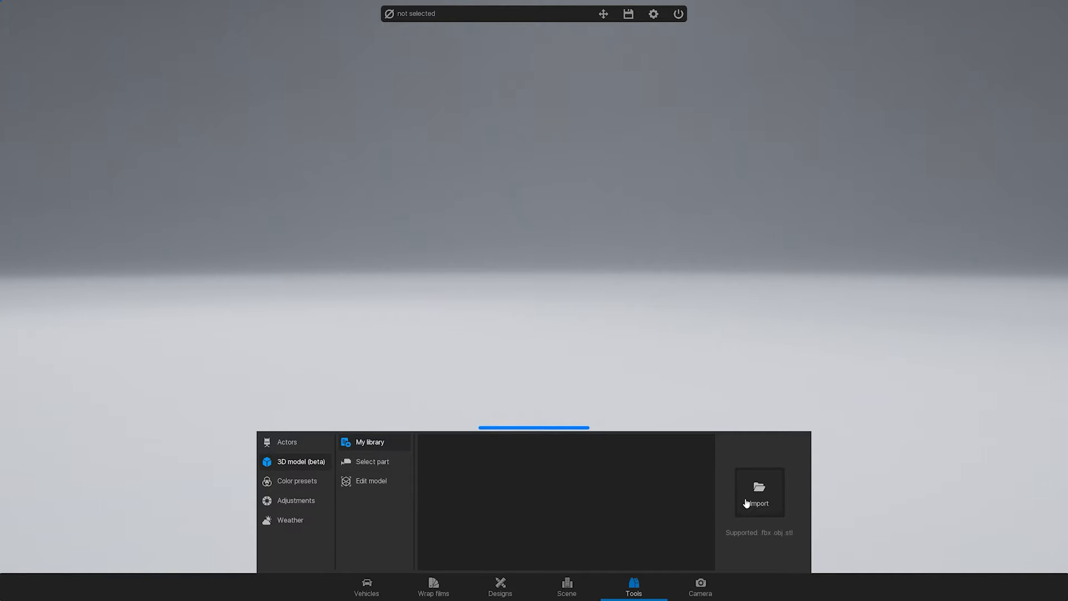
Import ford_ranger_raptor_23.fbx into My library and add the truck to the scene.
{"action": "left_click", "coordinate": [759, 488]}
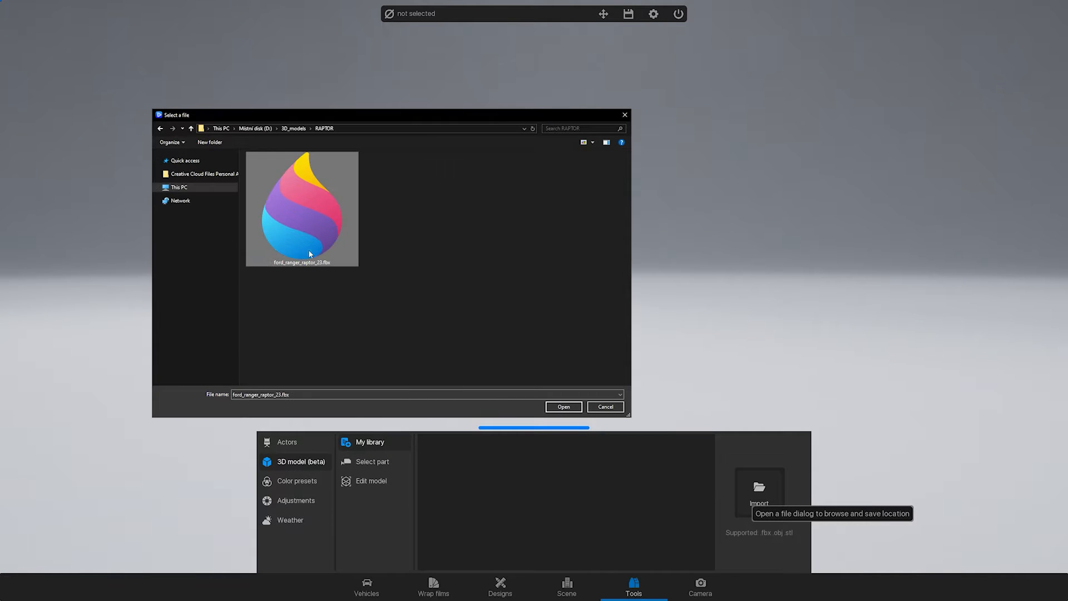
{"action": "left_click", "coordinate": [563, 408]}
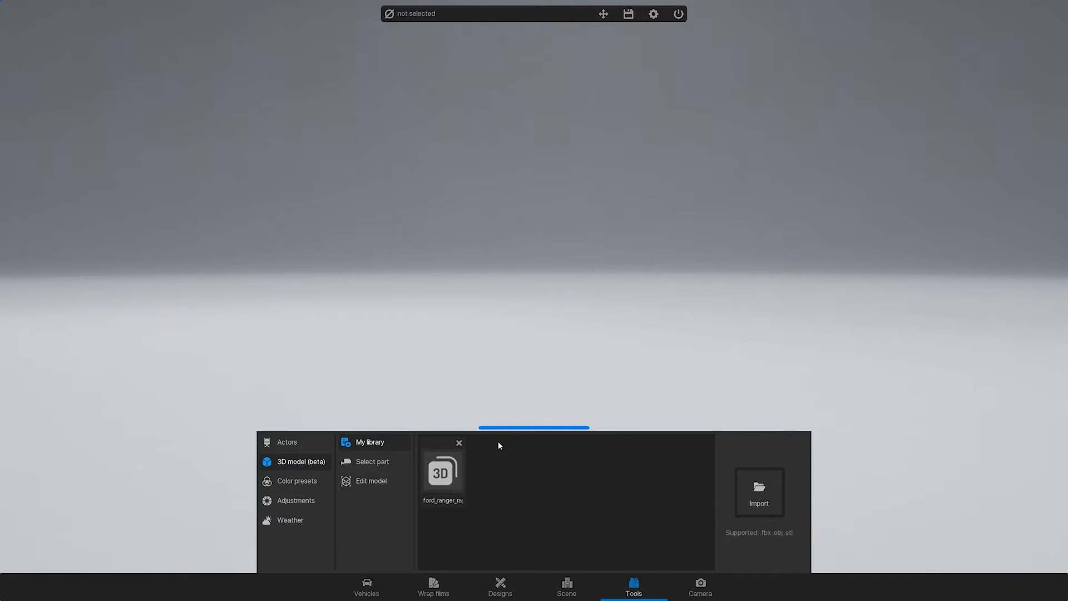
{"action": "mouse_move", "coordinate": [481, 520]}
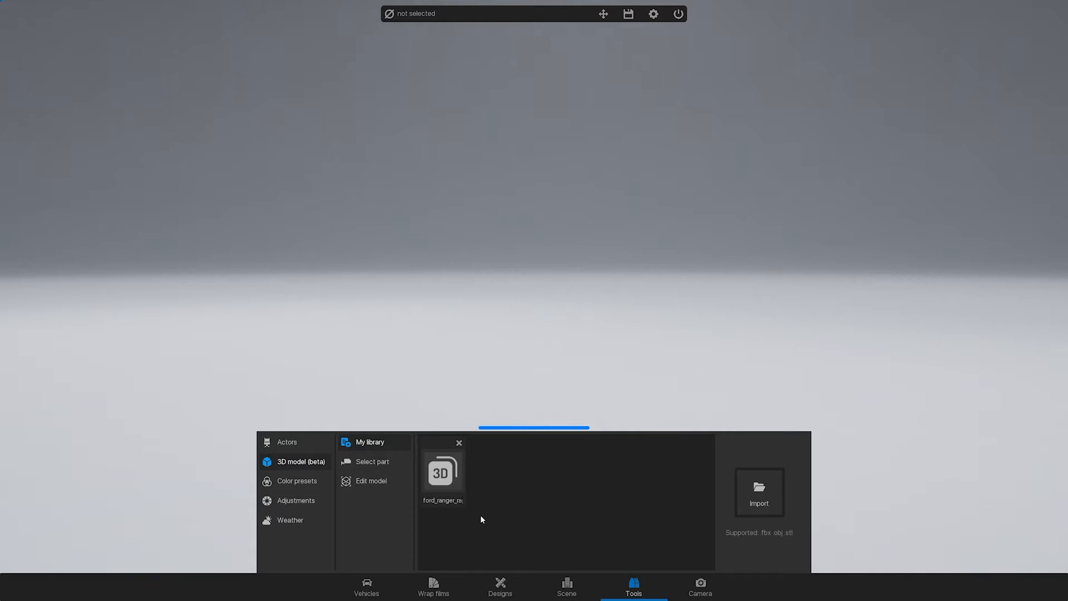
{"action": "left_click", "coordinate": [442, 472]}
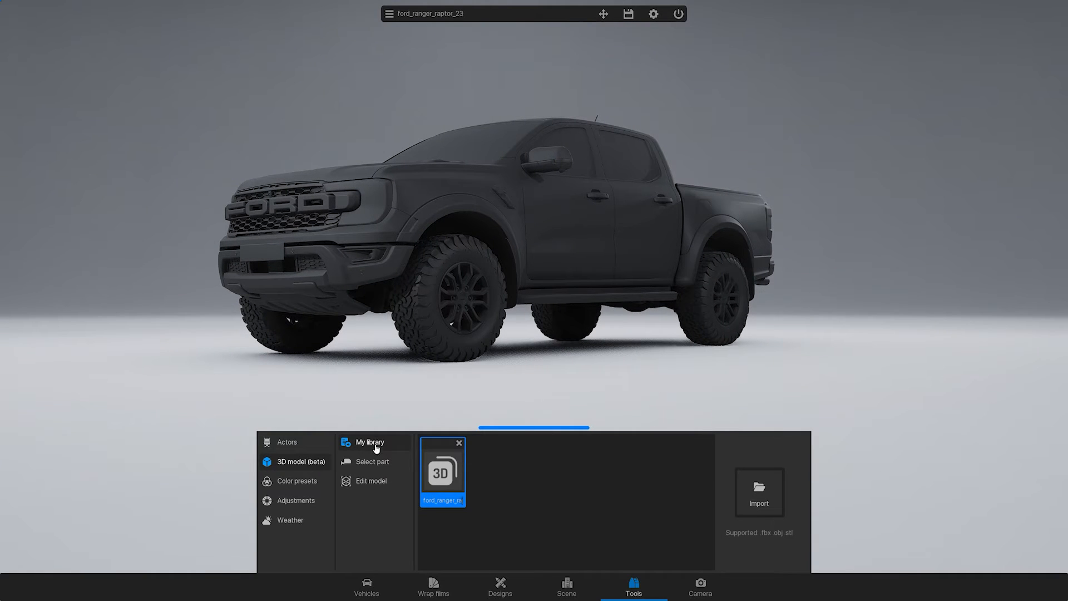
Show the truck's parts list and browse the Metal, Brake and Lights material tabs.
{"action": "left_click", "coordinate": [372, 461]}
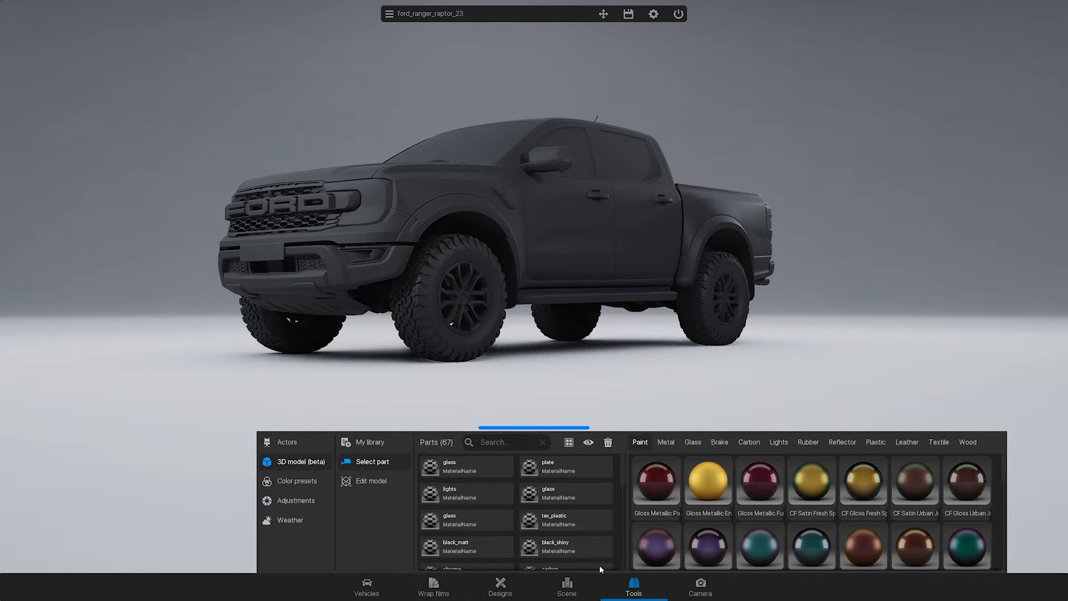
{"action": "scroll", "scroll_direction": "down", "scroll_amount": 3}
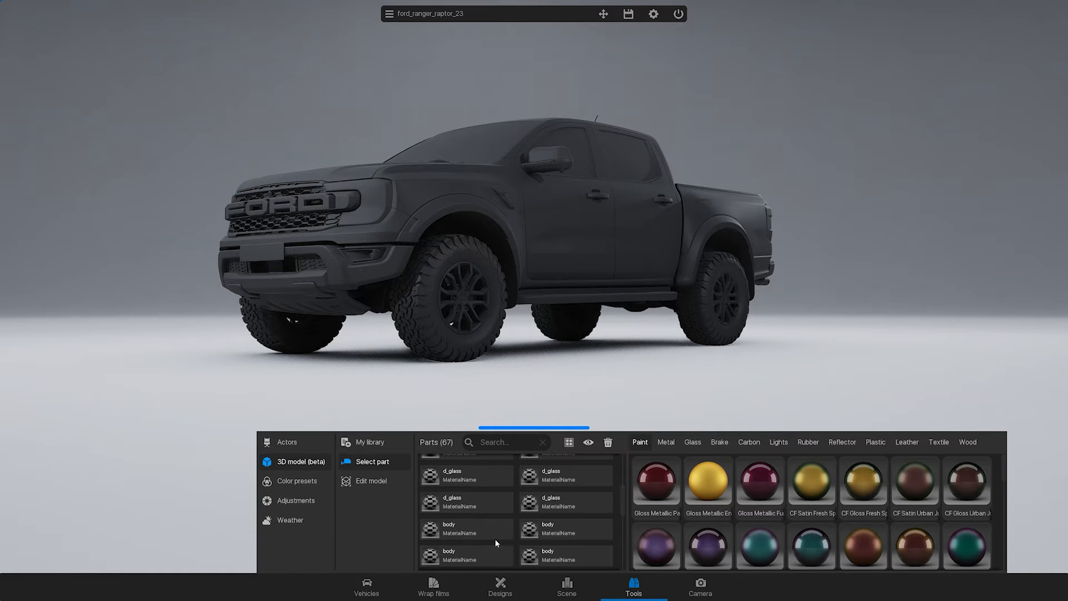
{"action": "left_click", "coordinate": [666, 442]}
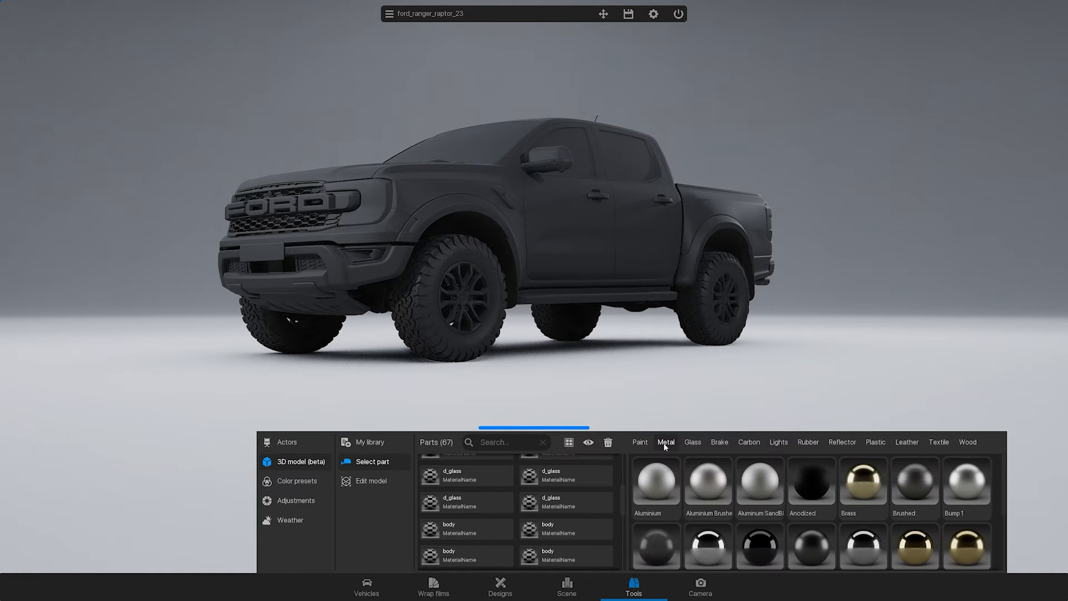
{"action": "left_click", "coordinate": [719, 442]}
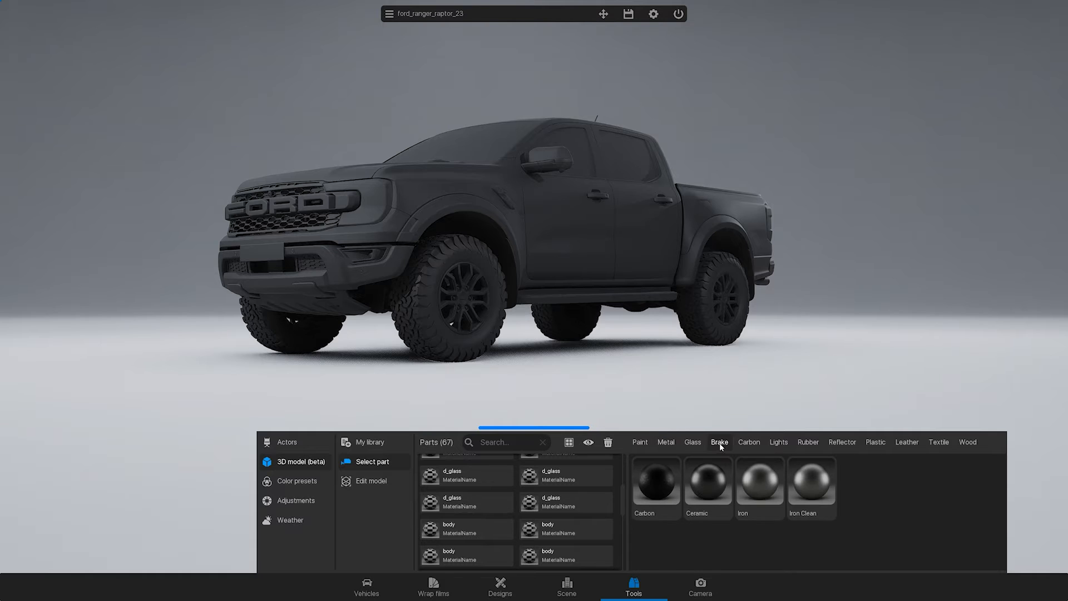
{"action": "left_click", "coordinate": [778, 442]}
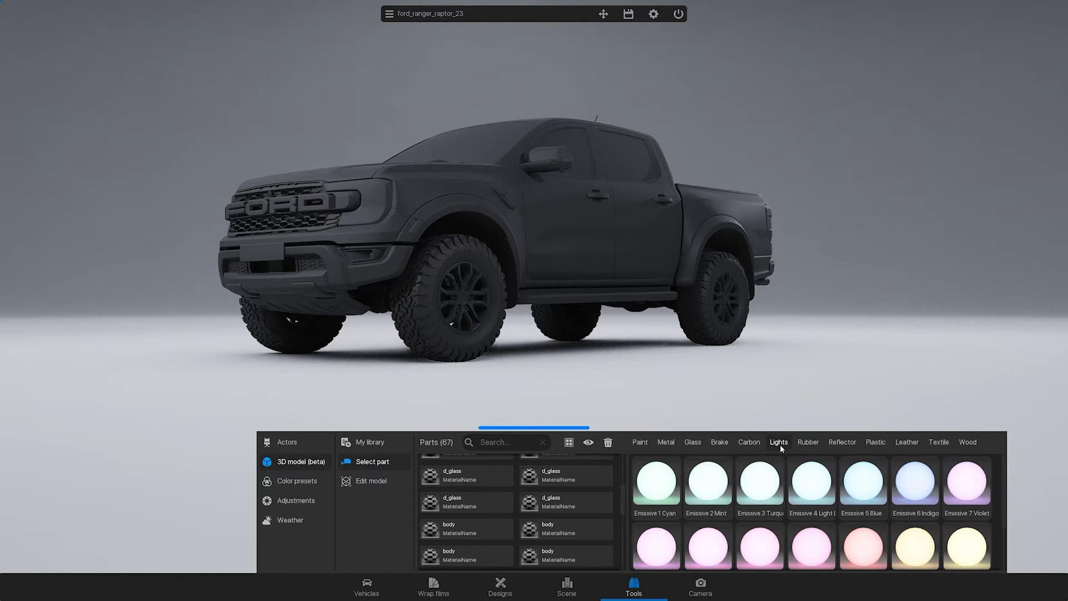
{"action": "left_click", "coordinate": [807, 442]}
{"action": "type", "text": "body"}
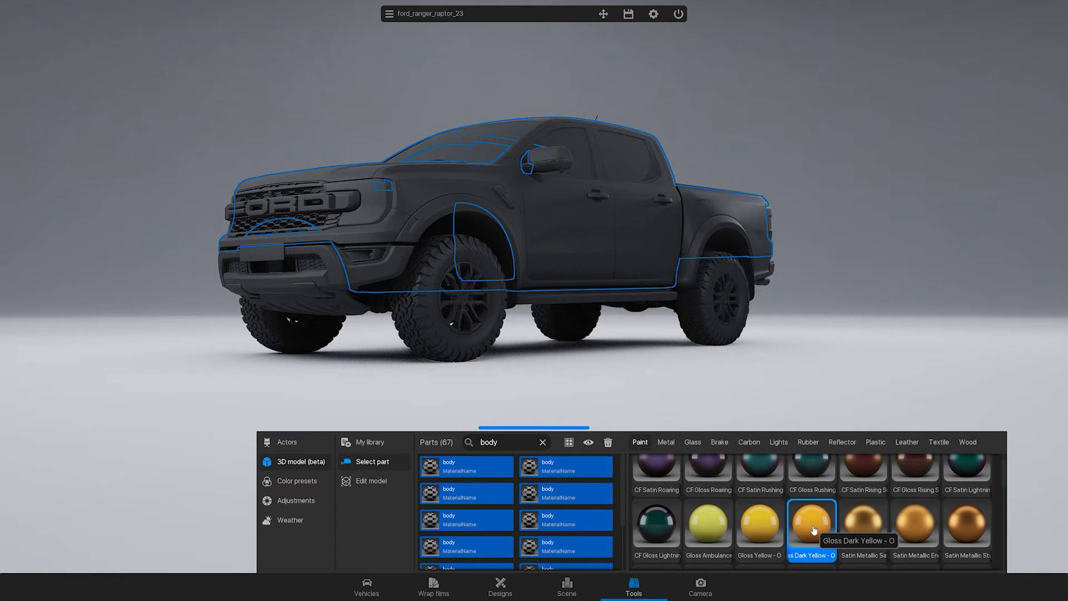
Try gloss dark yellow and metallic red paint on the body, then show the 3M wrap film range.
{"action": "left_click", "coordinate": [810, 530]}
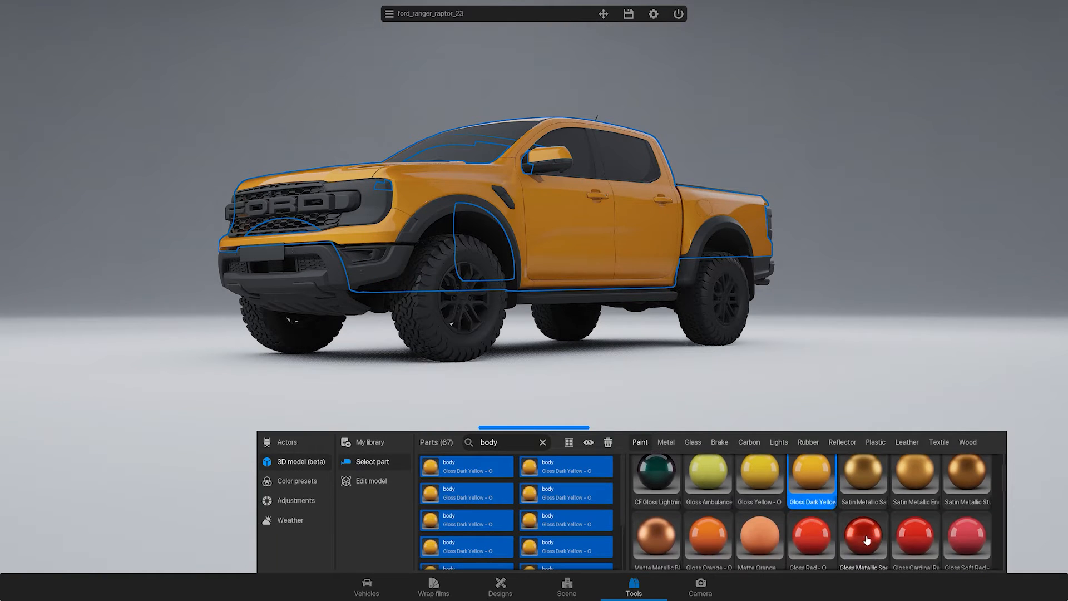
{"action": "left_click", "coordinate": [864, 539]}
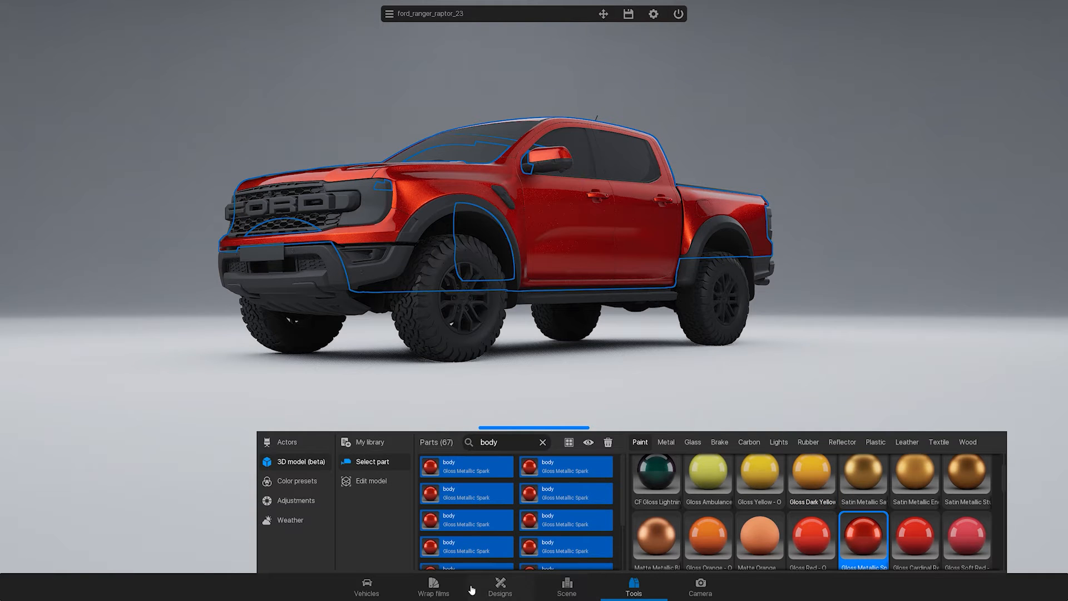
{"action": "left_click", "coordinate": [433, 589]}
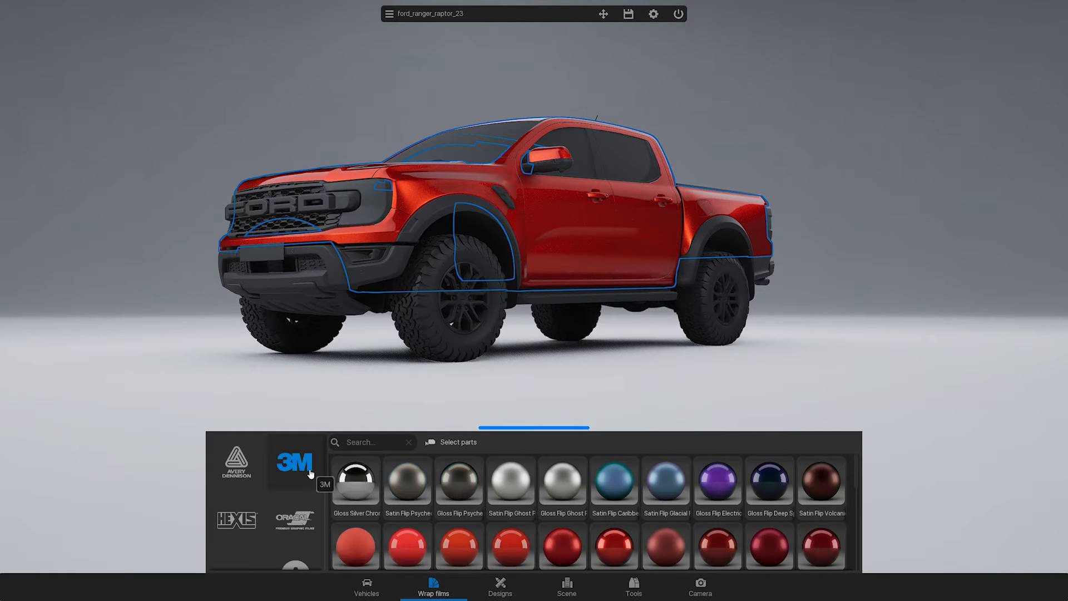
Apply 3M Gloss Flip Electric Wave film to the body and hide the catalogue to view the wrapped truck.
{"action": "left_click", "coordinate": [718, 481]}
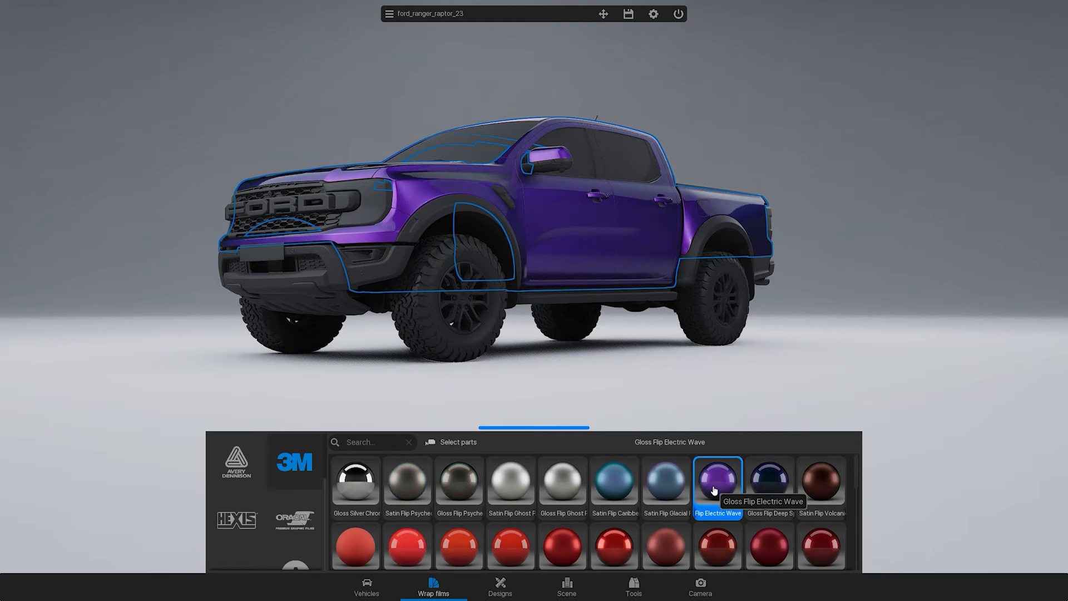
{"action": "left_click", "coordinate": [717, 479]}
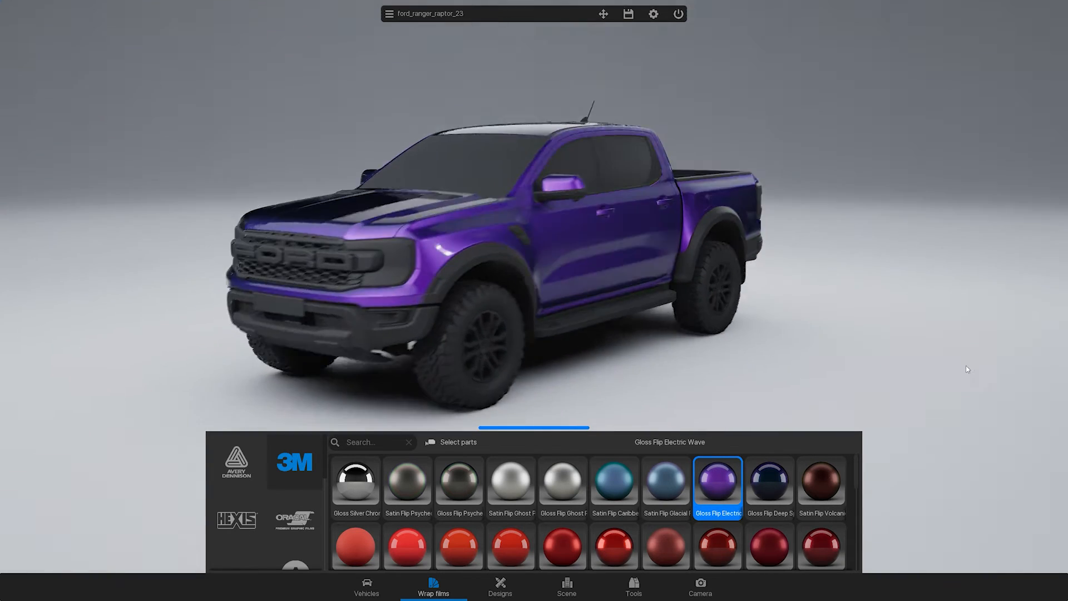
{"action": "left_click", "coordinate": [633, 588]}
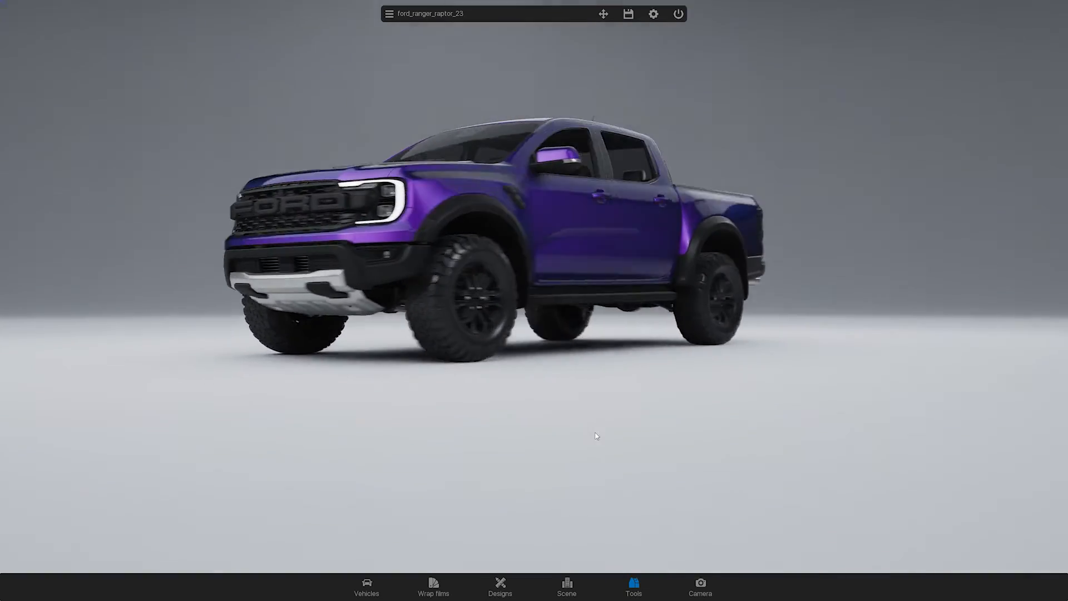
Close the Wrap films panel so only the bottom toolbar remains over the purple truck.
{"action": "left_click", "coordinate": [633, 586]}
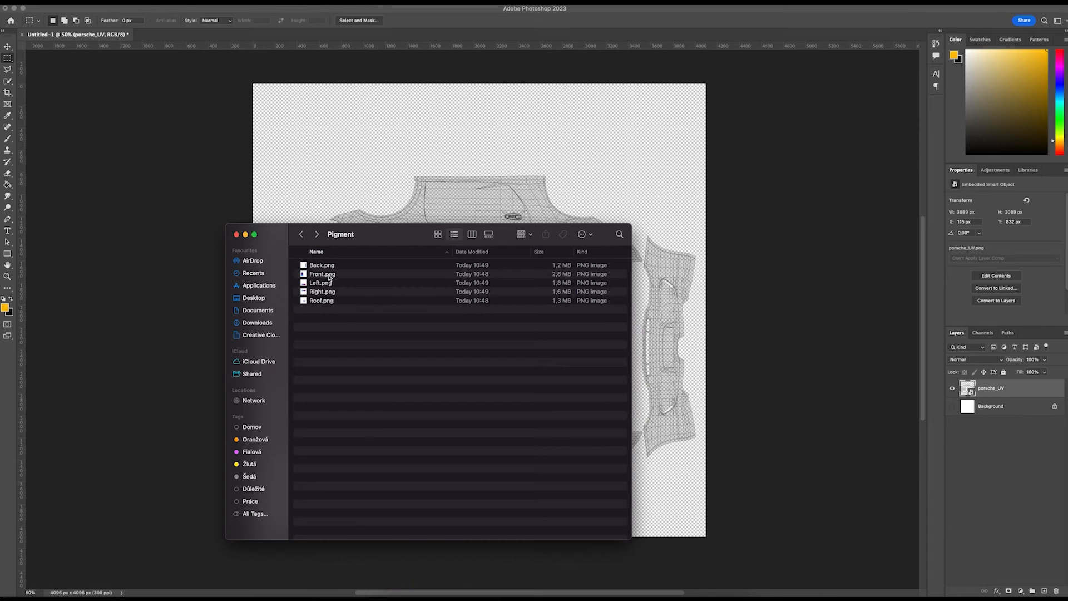
Confirm placement of the pigment design images over the porsche_UV canvas.
{"action": "key", "text": "cmd+a"}
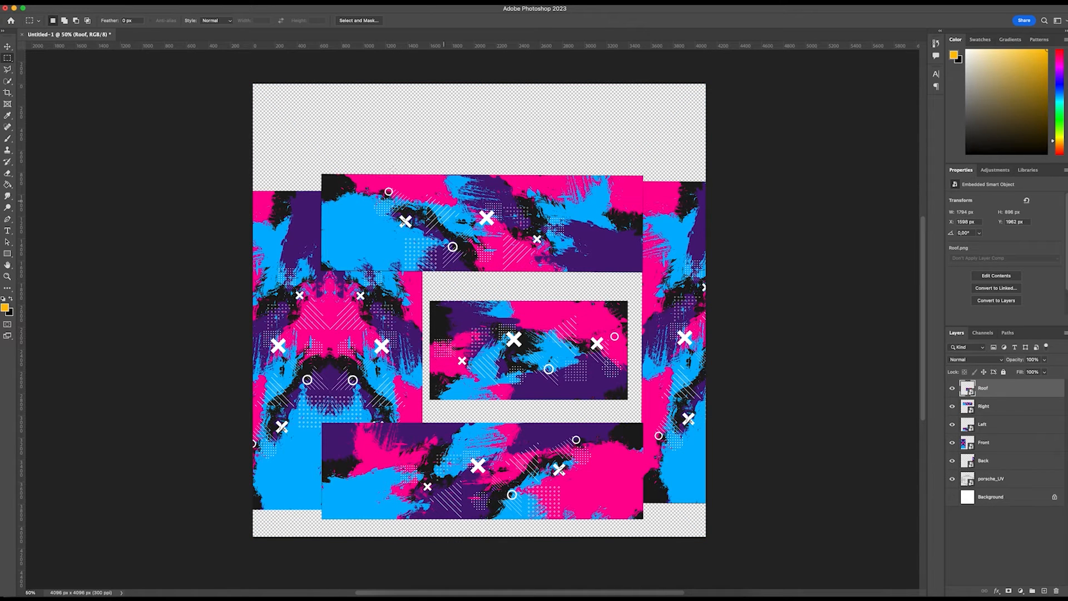
{"action": "left_click", "coordinate": [27, 8]}
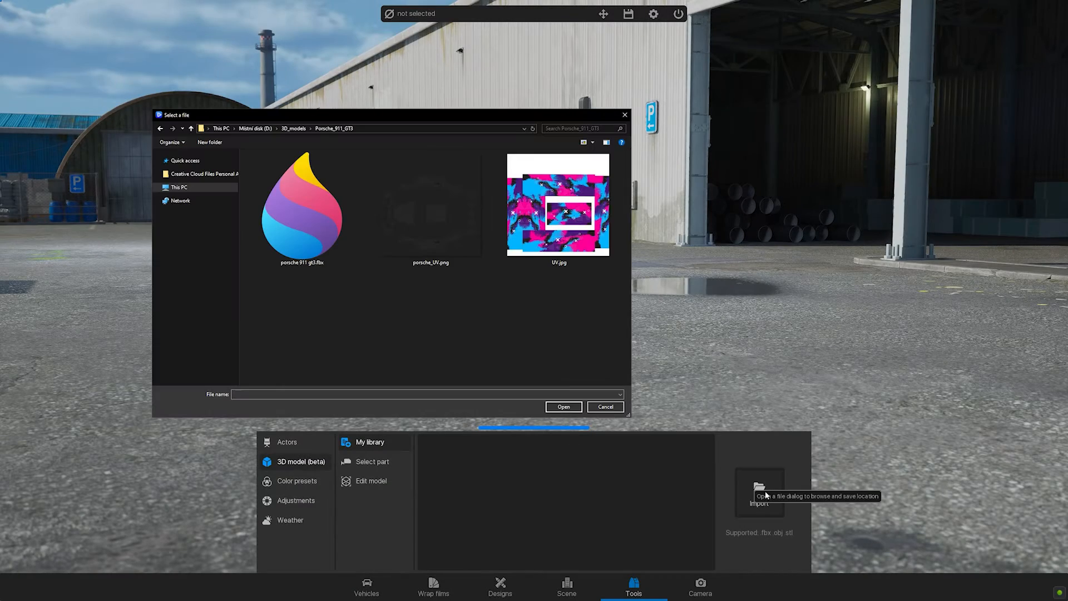
Import porsche 911 gt3.fbx and load it into the scene.
{"action": "left_click", "coordinate": [301, 208]}
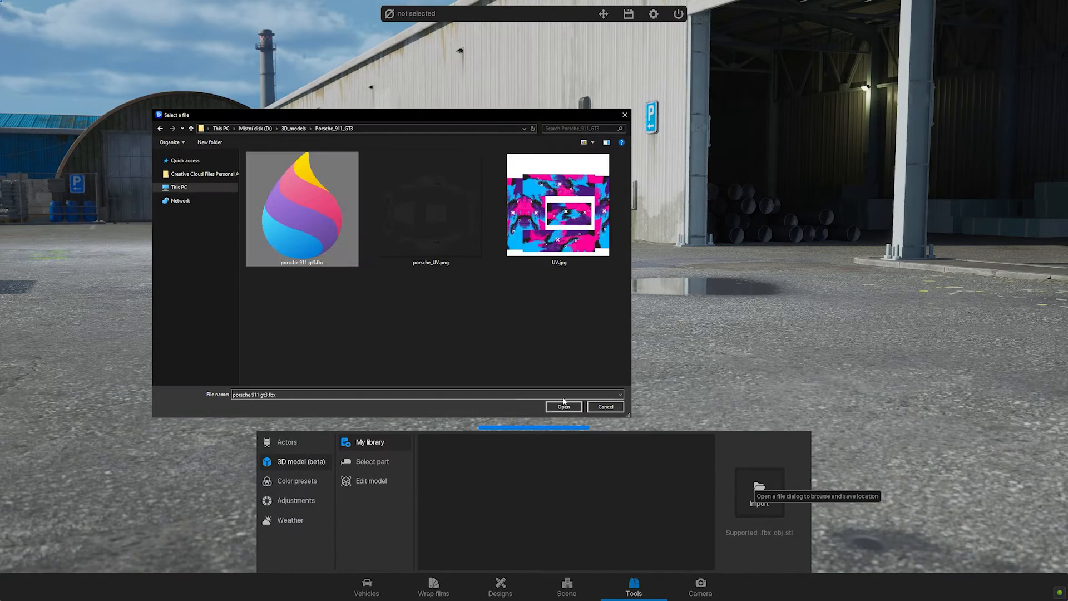
{"action": "left_click", "coordinate": [562, 407]}
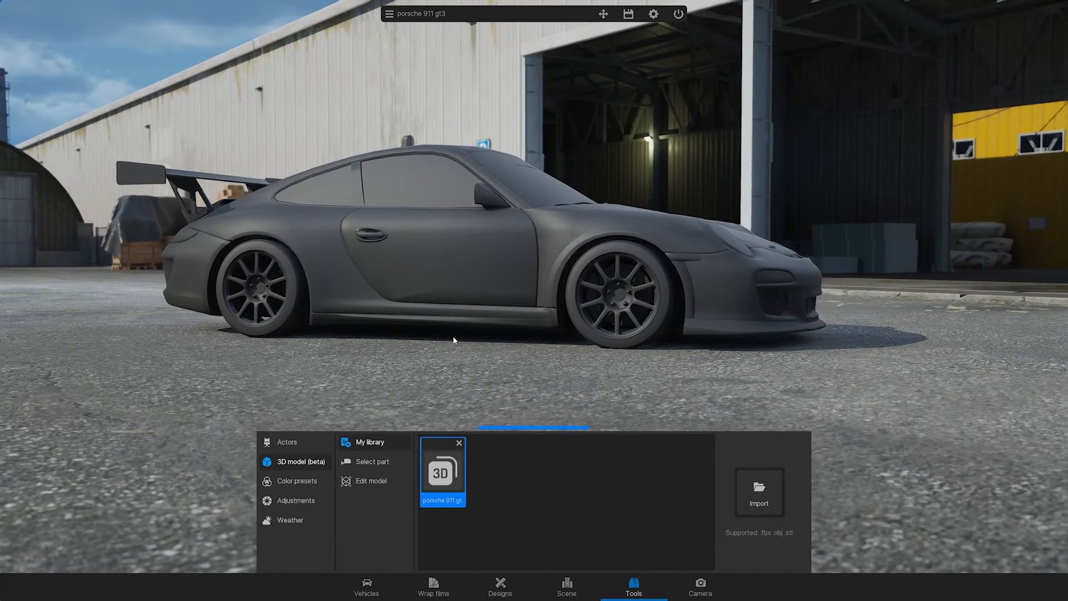
Import UV.jpg into the Designs My library.
{"action": "left_click", "coordinate": [500, 586]}
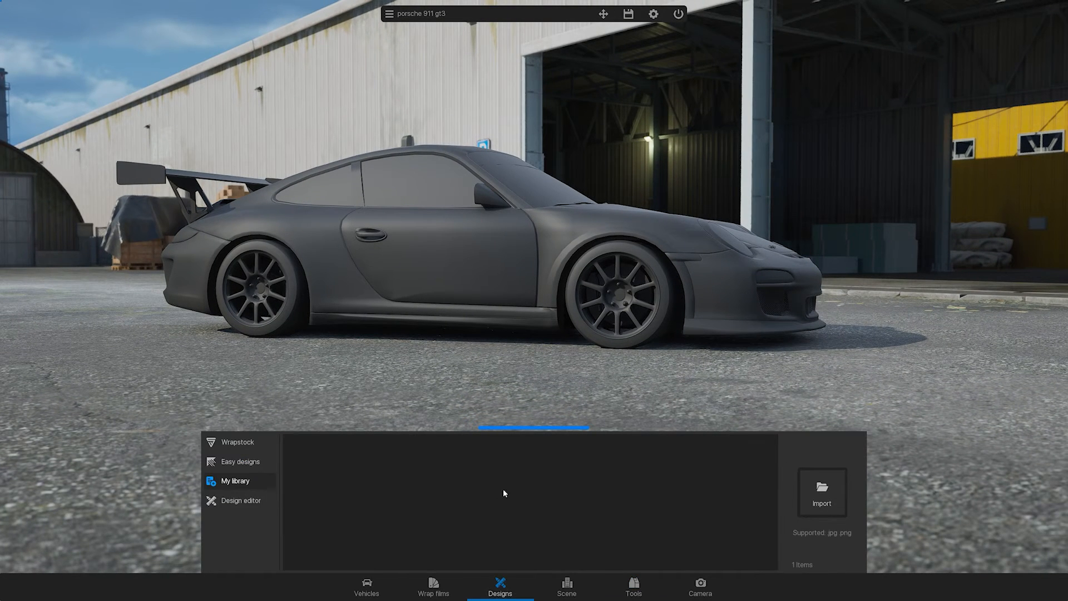
{"action": "left_click", "coordinate": [822, 492]}
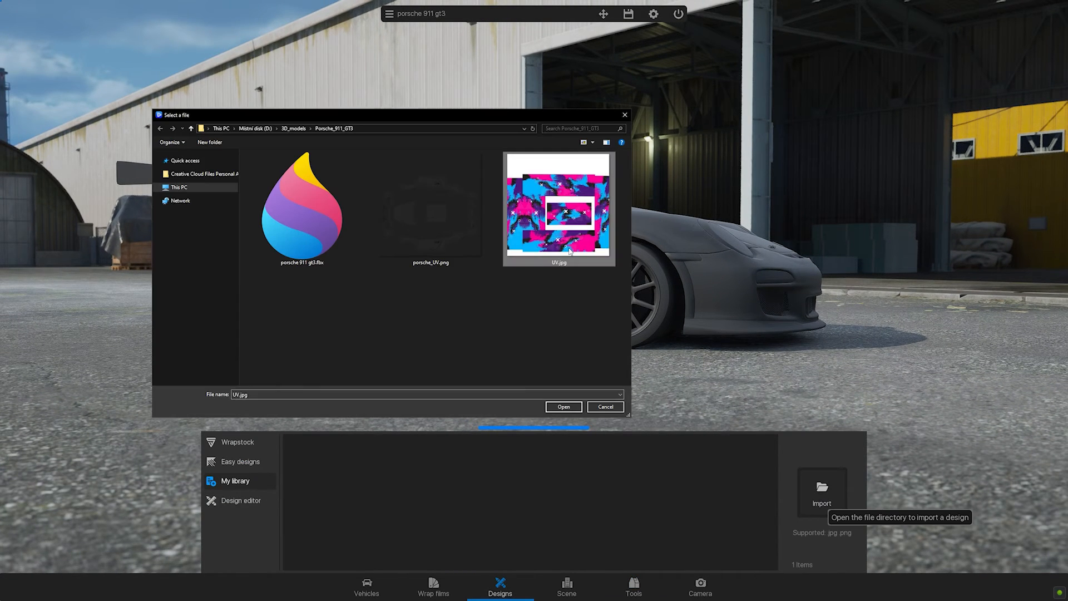
{"action": "left_click", "coordinate": [562, 407]}
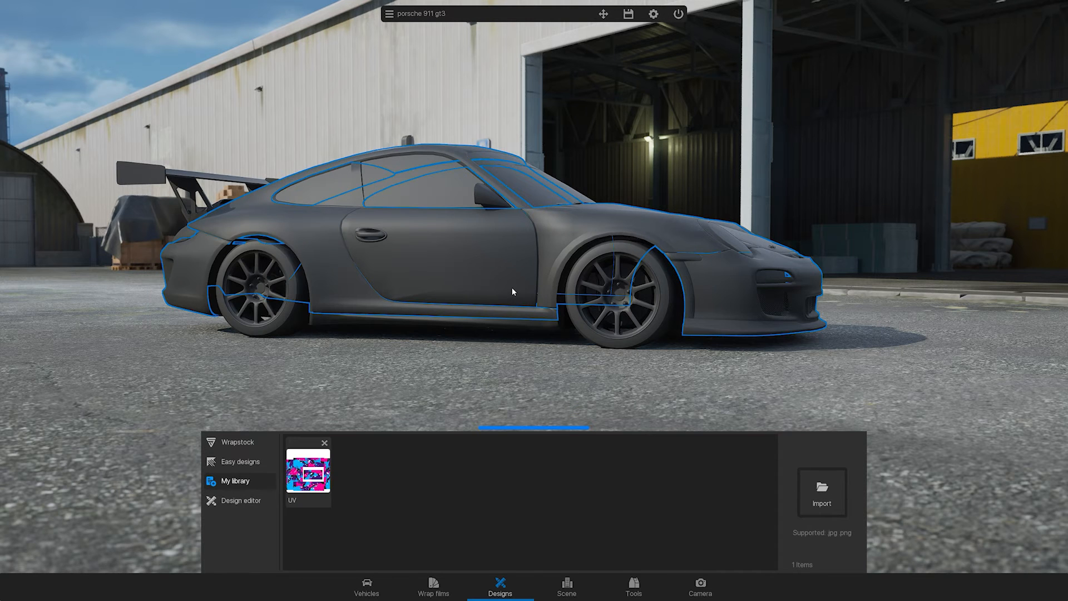
{"action": "left_click", "coordinate": [308, 471]}
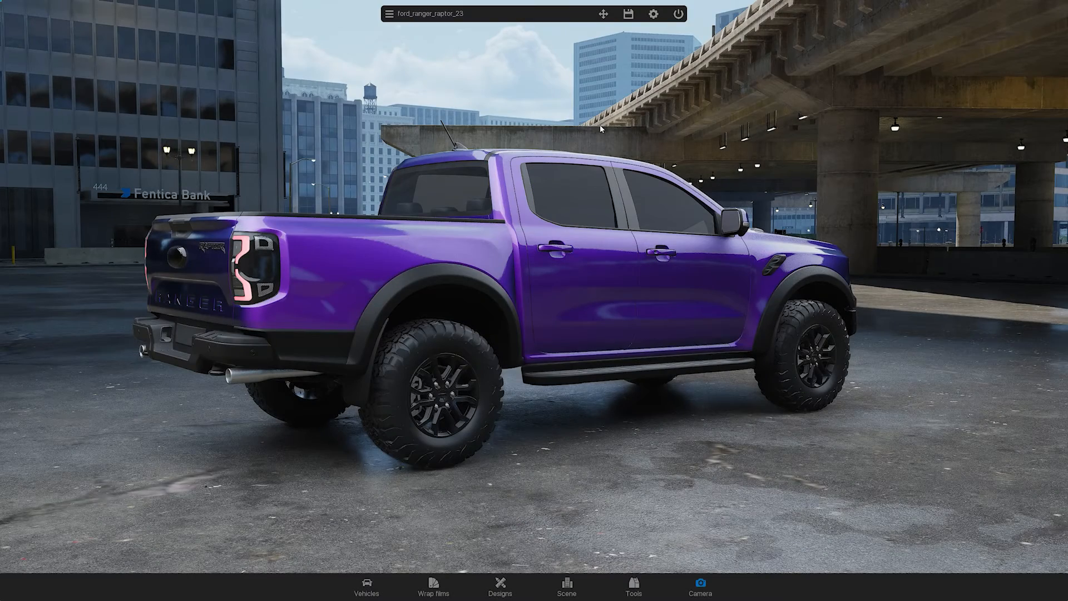
{"action": "mouse_move", "coordinate": [602, 13]}
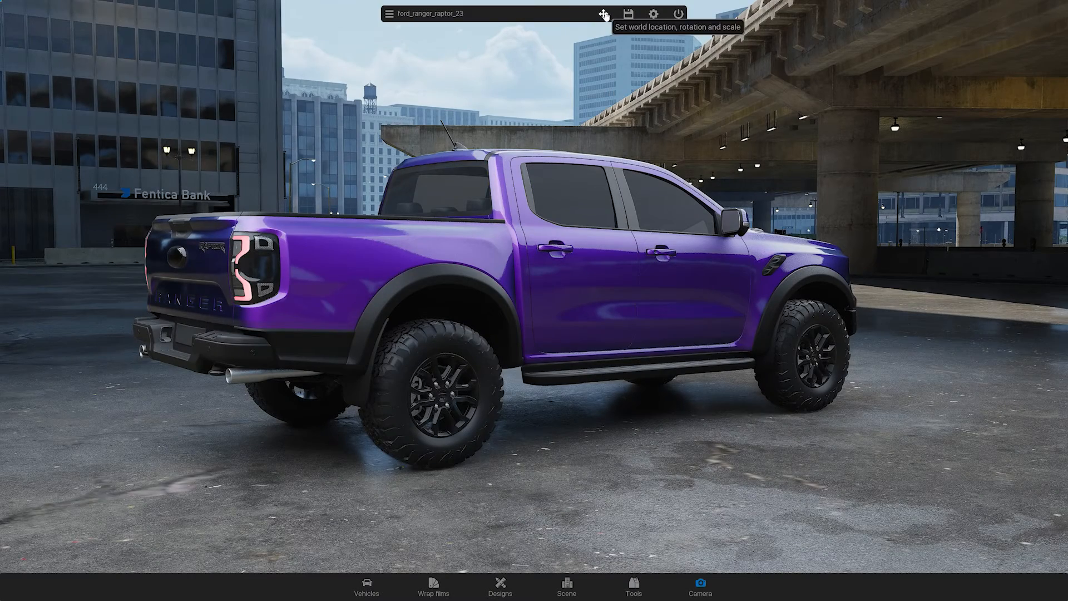
Set the truck's world transform rotation and location to turn and shift it in the city scene.
{"action": "left_click", "coordinate": [603, 13]}
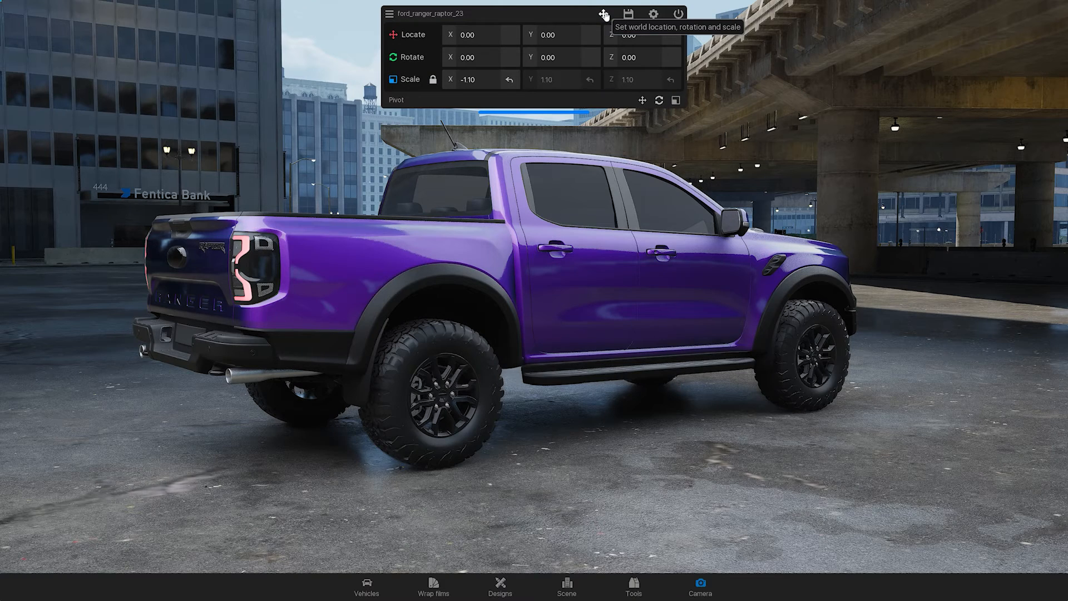
{"action": "mouse_move", "coordinate": [637, 57]}
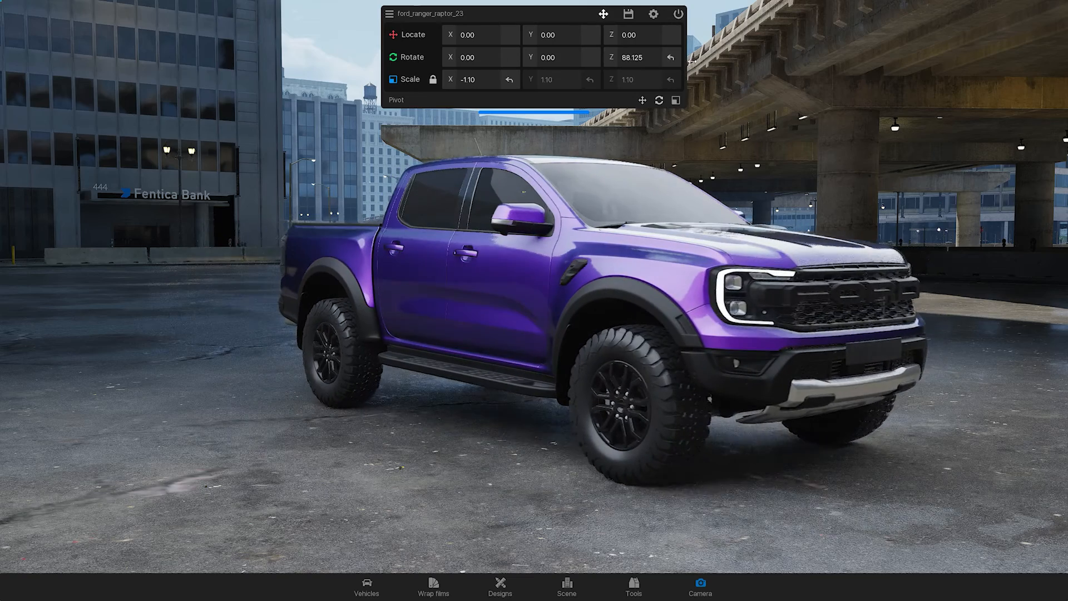
{"action": "type", "text": "80.00"}
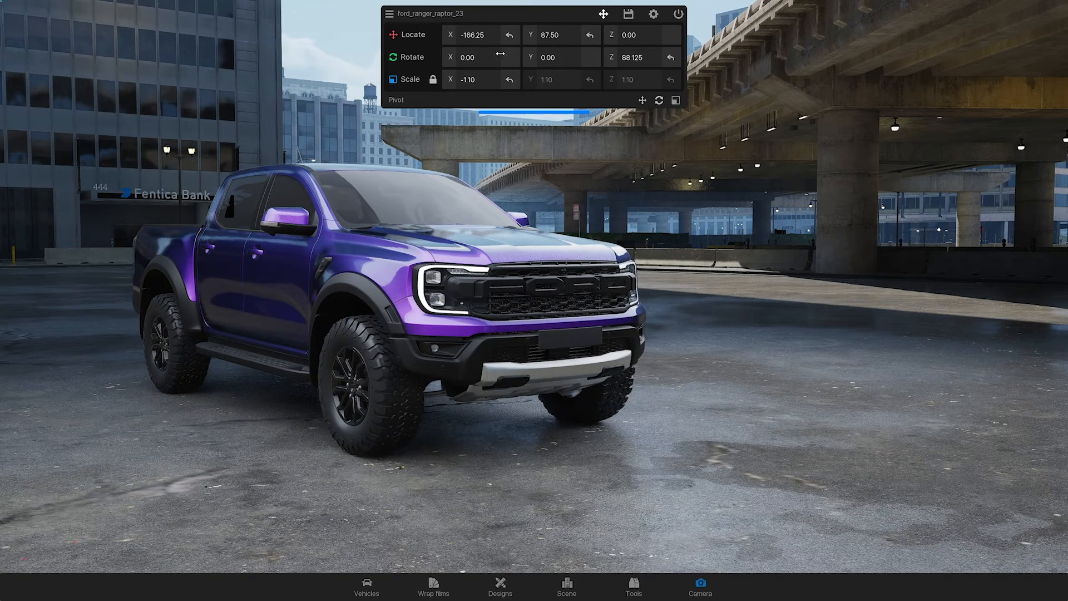
{"action": "left_click", "coordinate": [511, 34]}
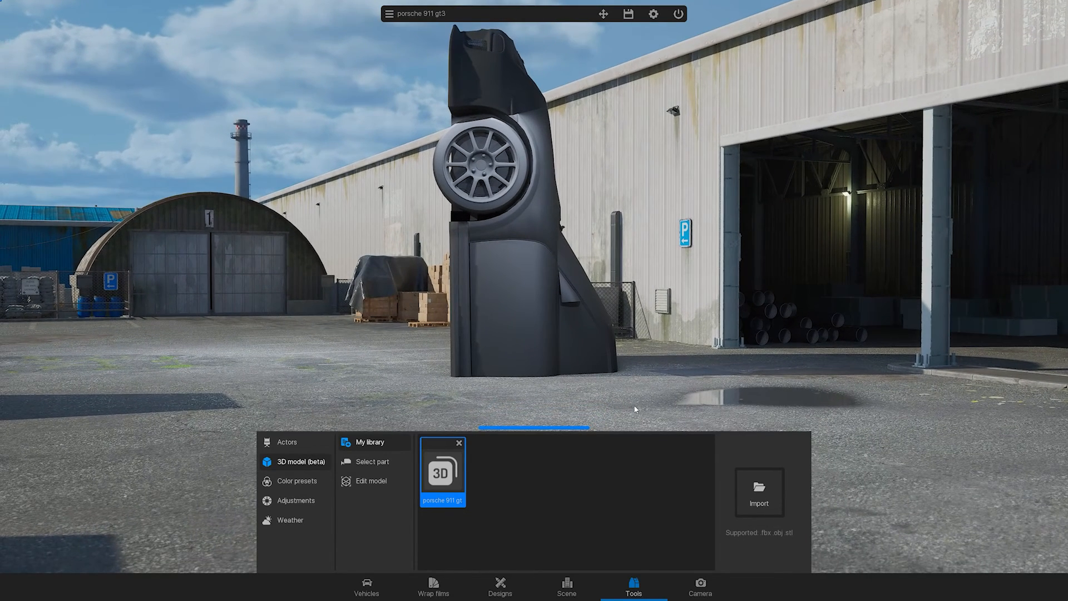
{"action": "mouse_move", "coordinate": [603, 13]}
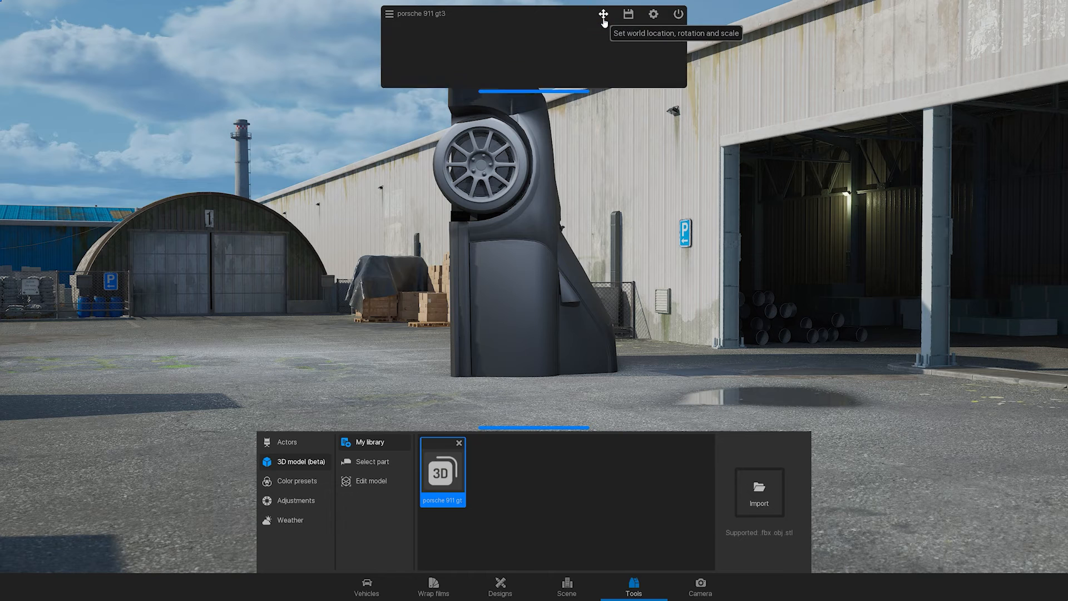
Adjust the Porsche's location, rotation and scale settings to stand it upright on the ground.
{"action": "left_click", "coordinate": [603, 14]}
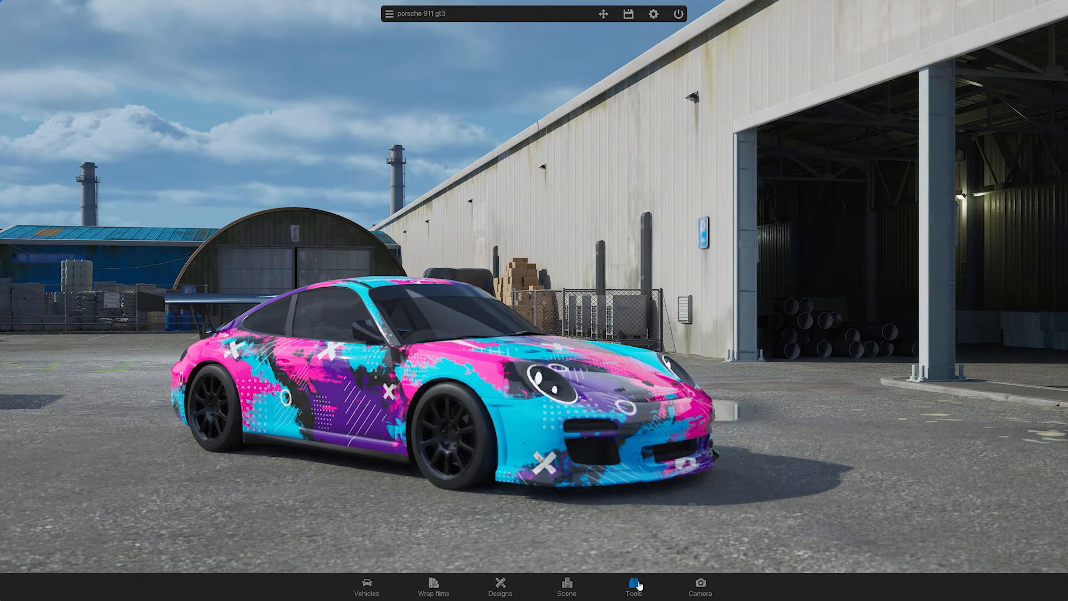
Enable Set pivot in the Porsche's Edit model options.
{"action": "left_click", "coordinate": [633, 587]}
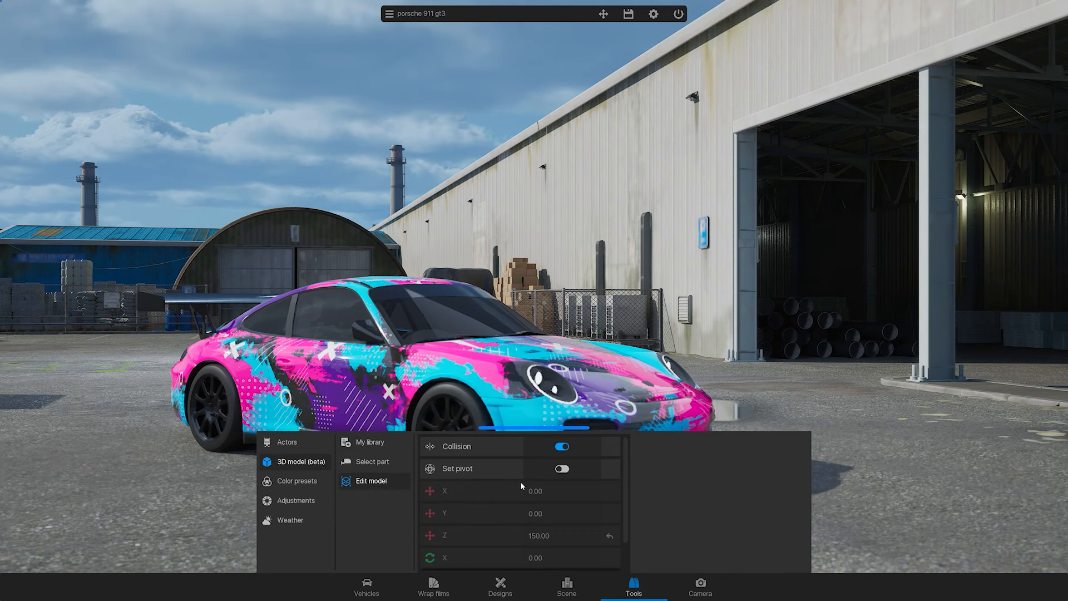
{"action": "left_click", "coordinate": [561, 469]}
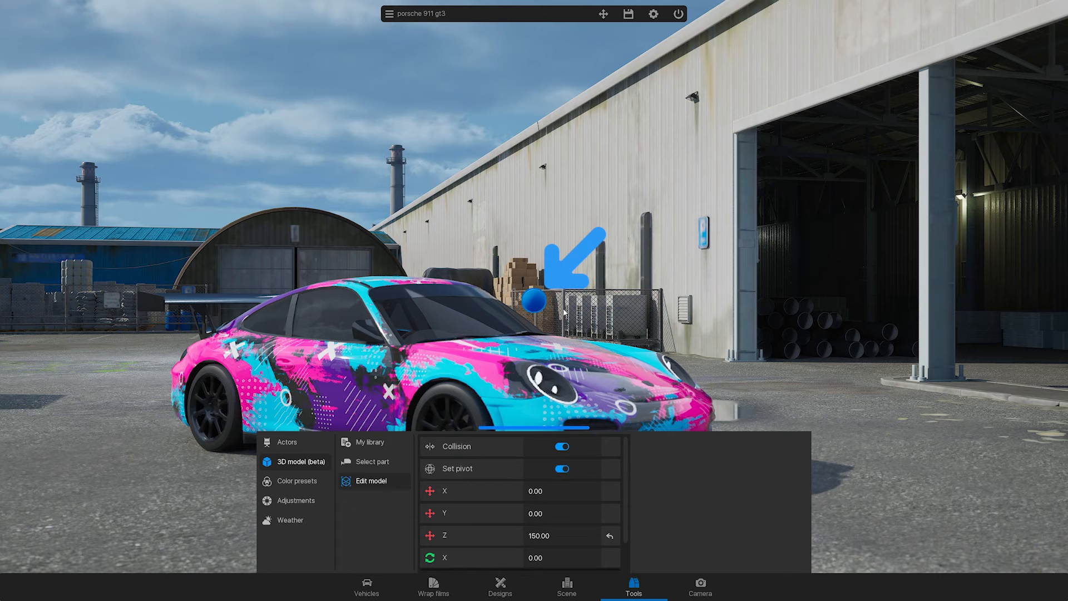